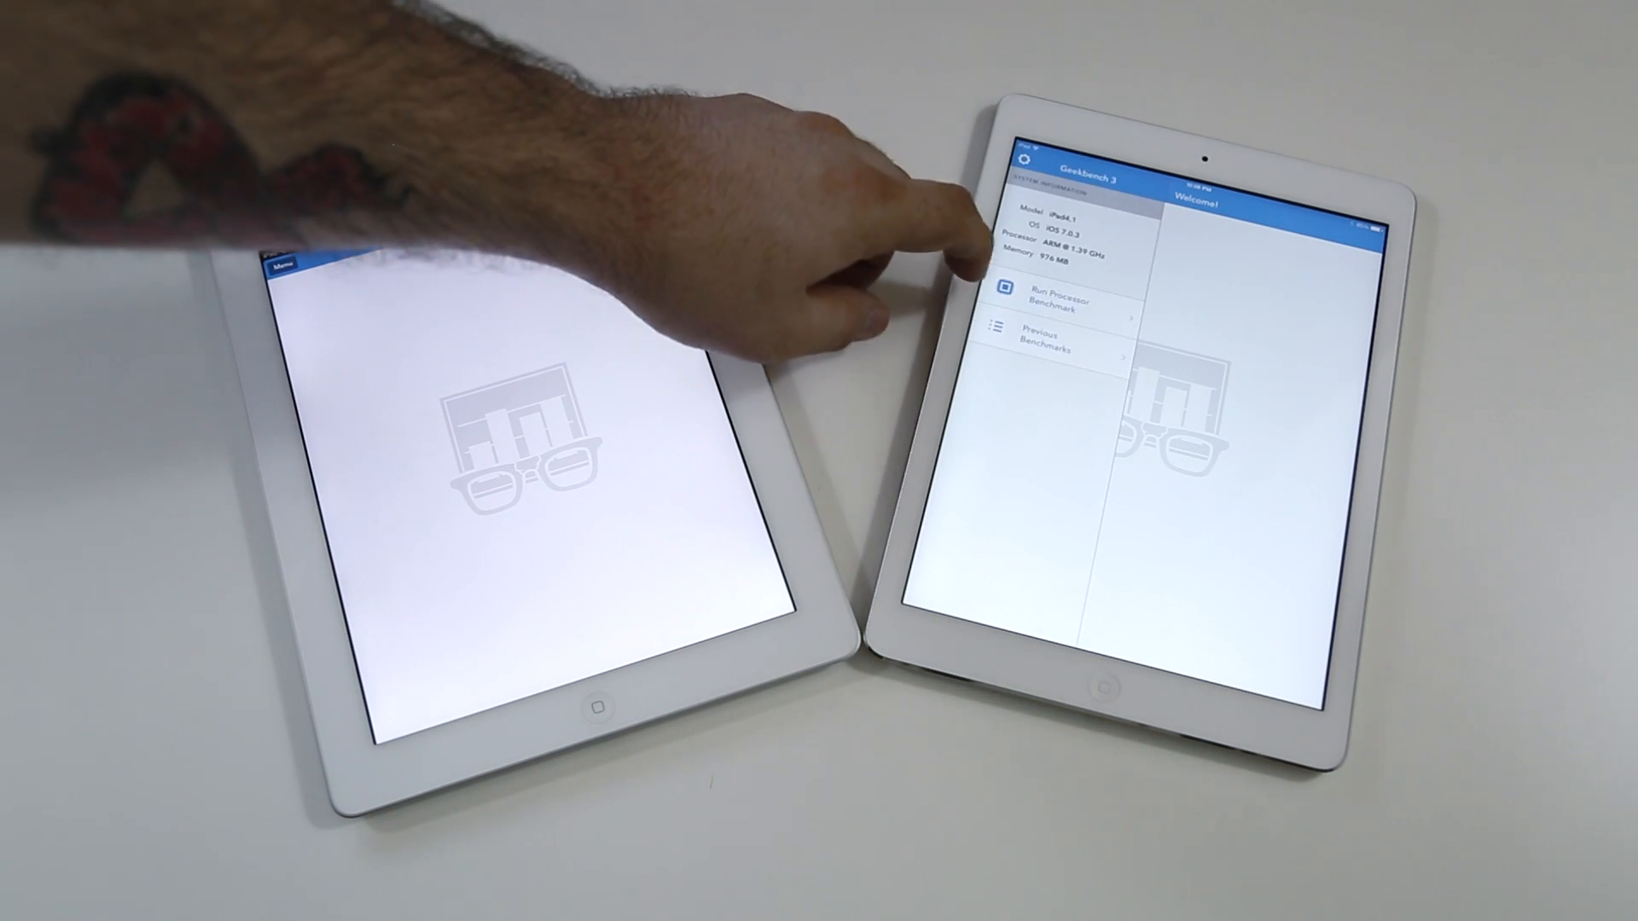
Show the older iPad's device details and benchmark options from the Menu sidebar
left_click(1054, 301)
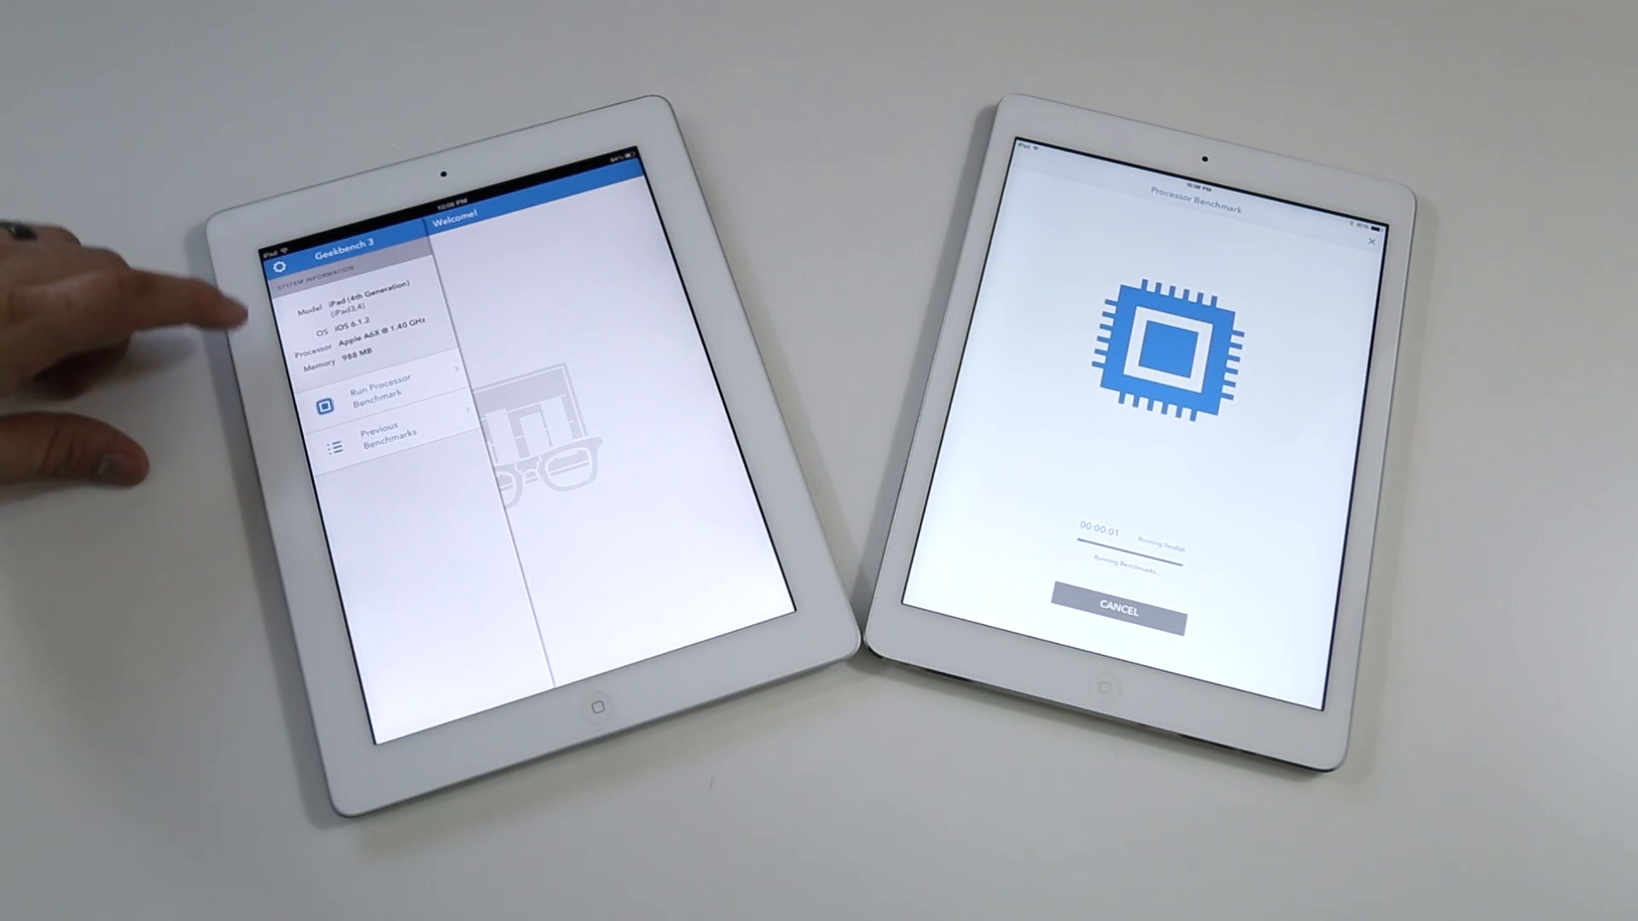